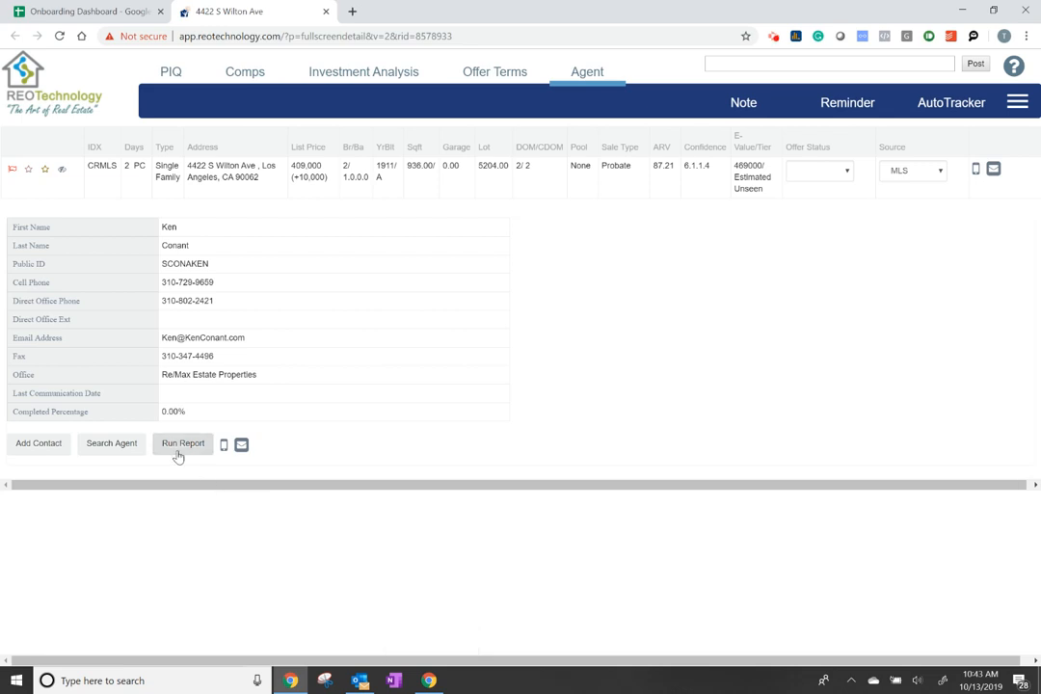
# - Run the listing agent's 365-day listing report on the Agent tab and let it load
pyautogui.click(182, 443)
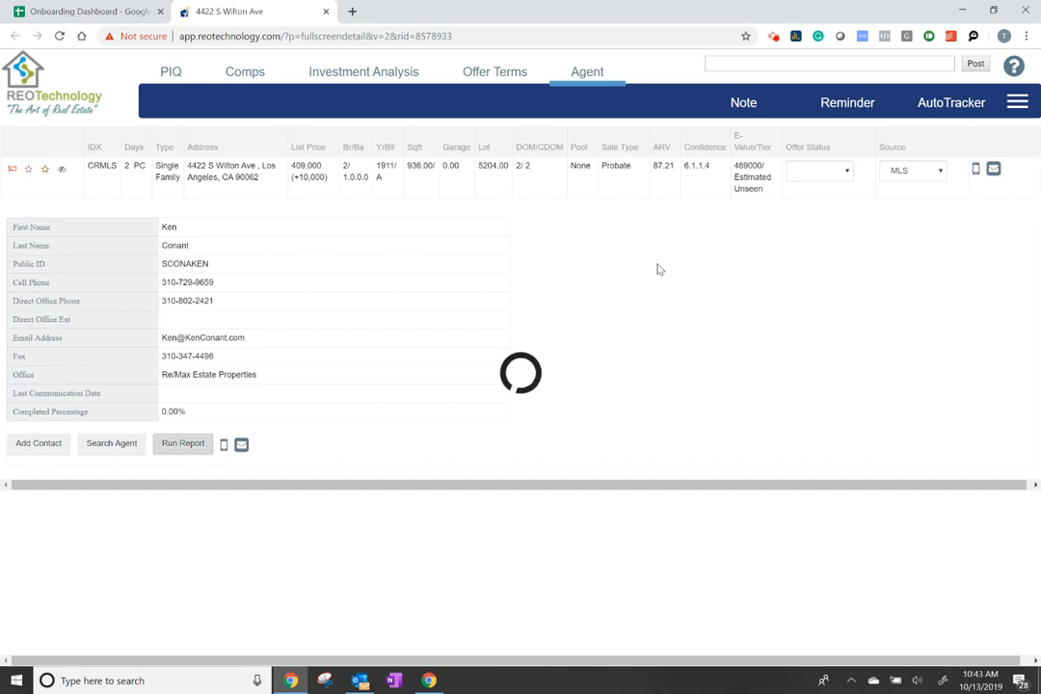
pyautogui.moveTo(761, 137)
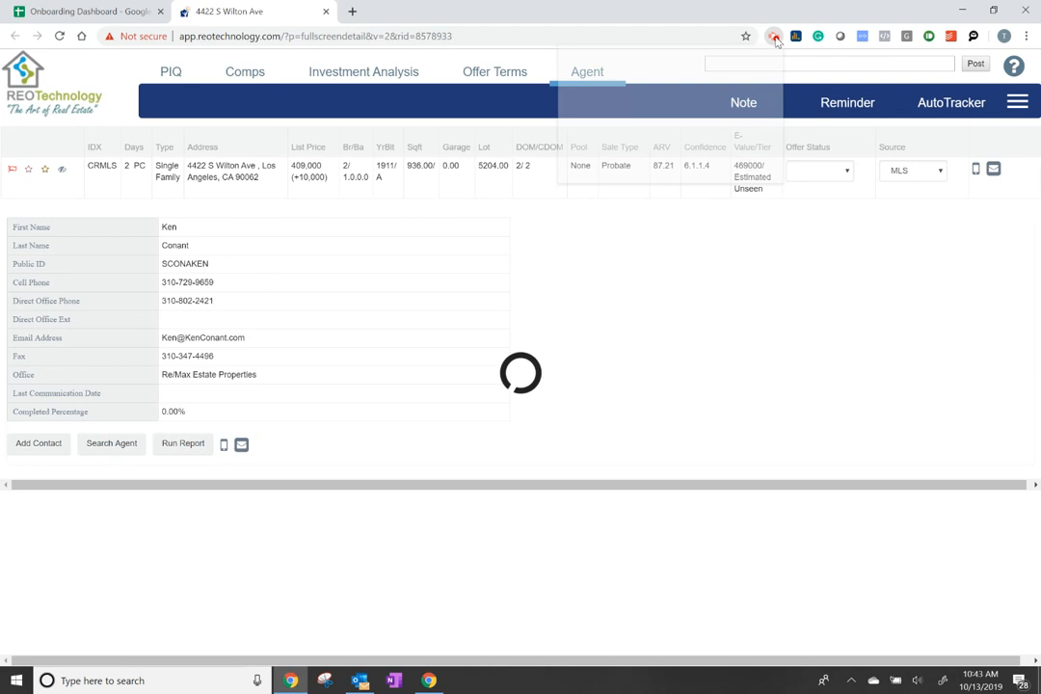
pyautogui.click(775, 36)
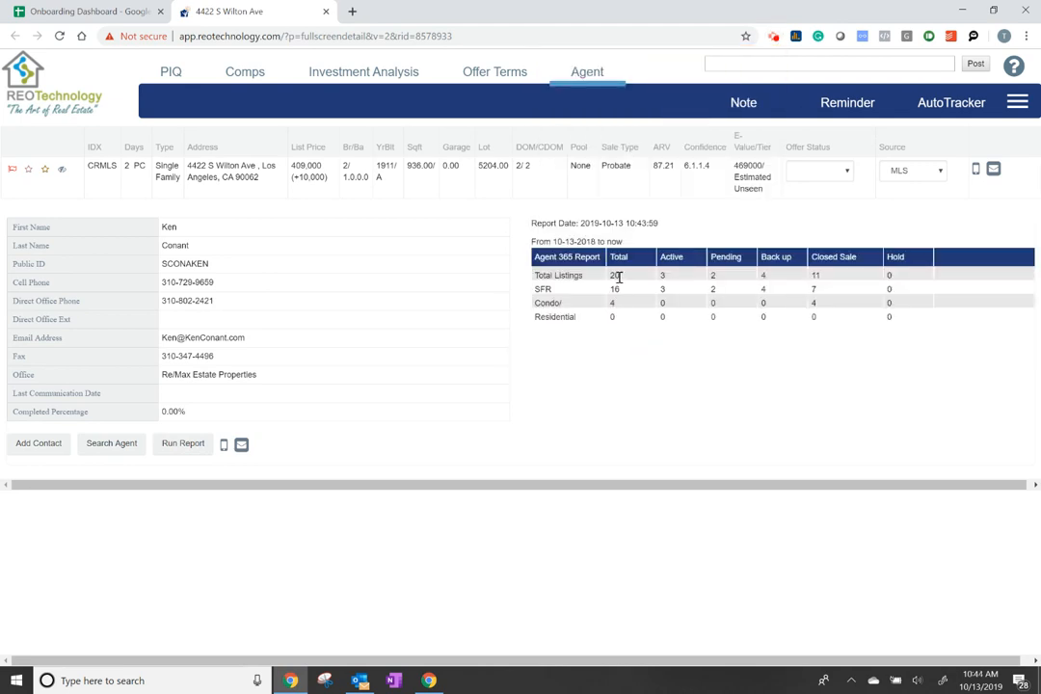
pyautogui.moveTo(671, 281)
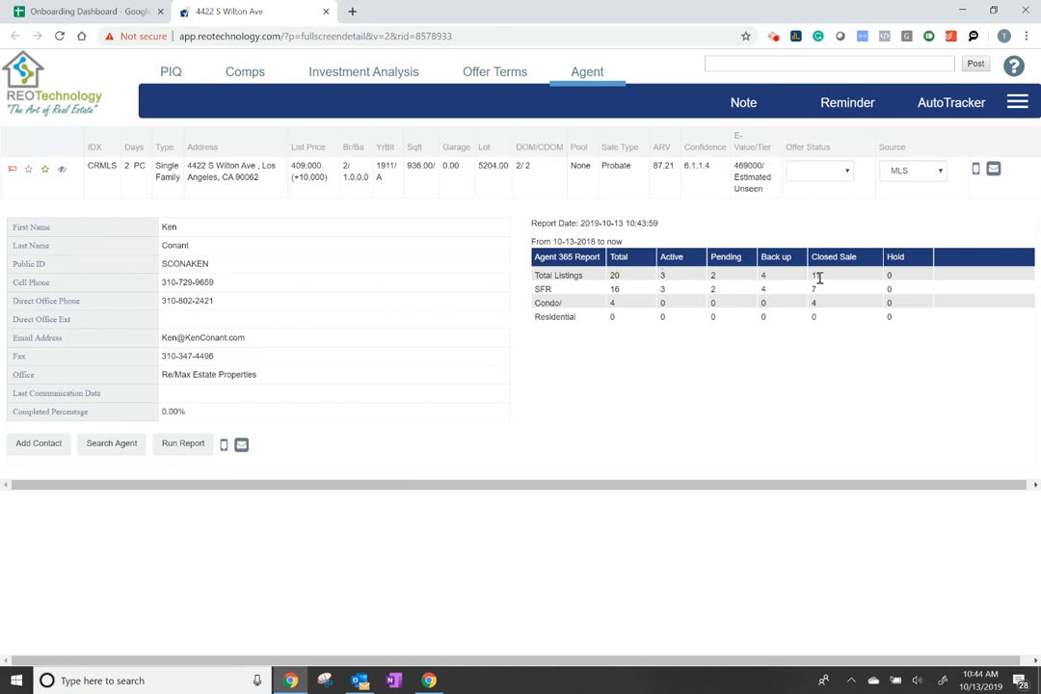
pyautogui.moveTo(816, 274)
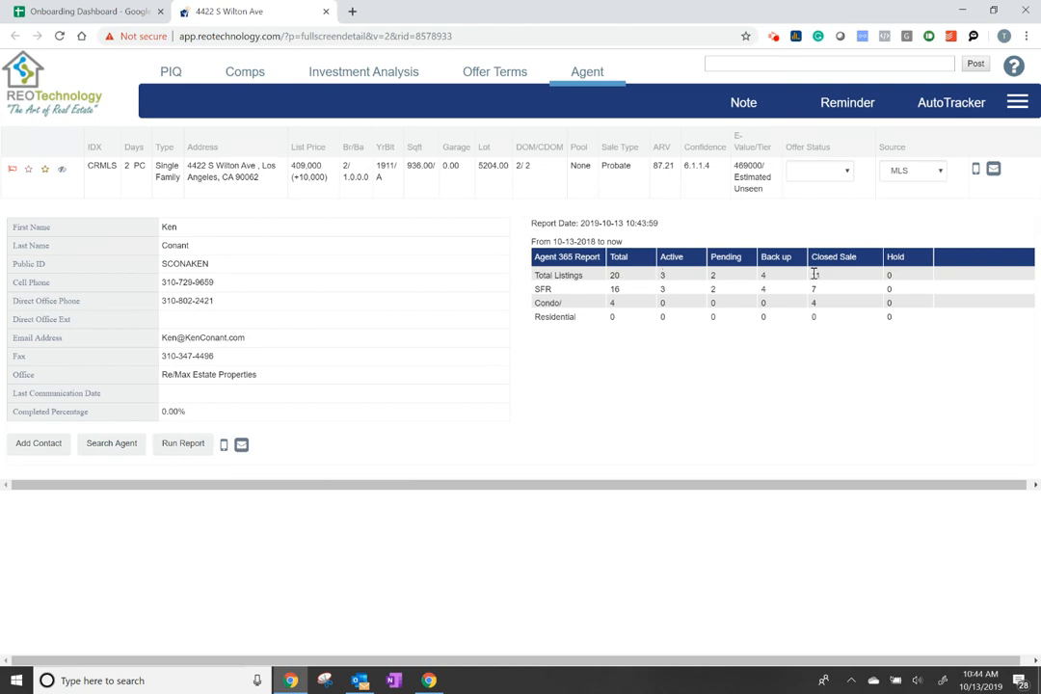